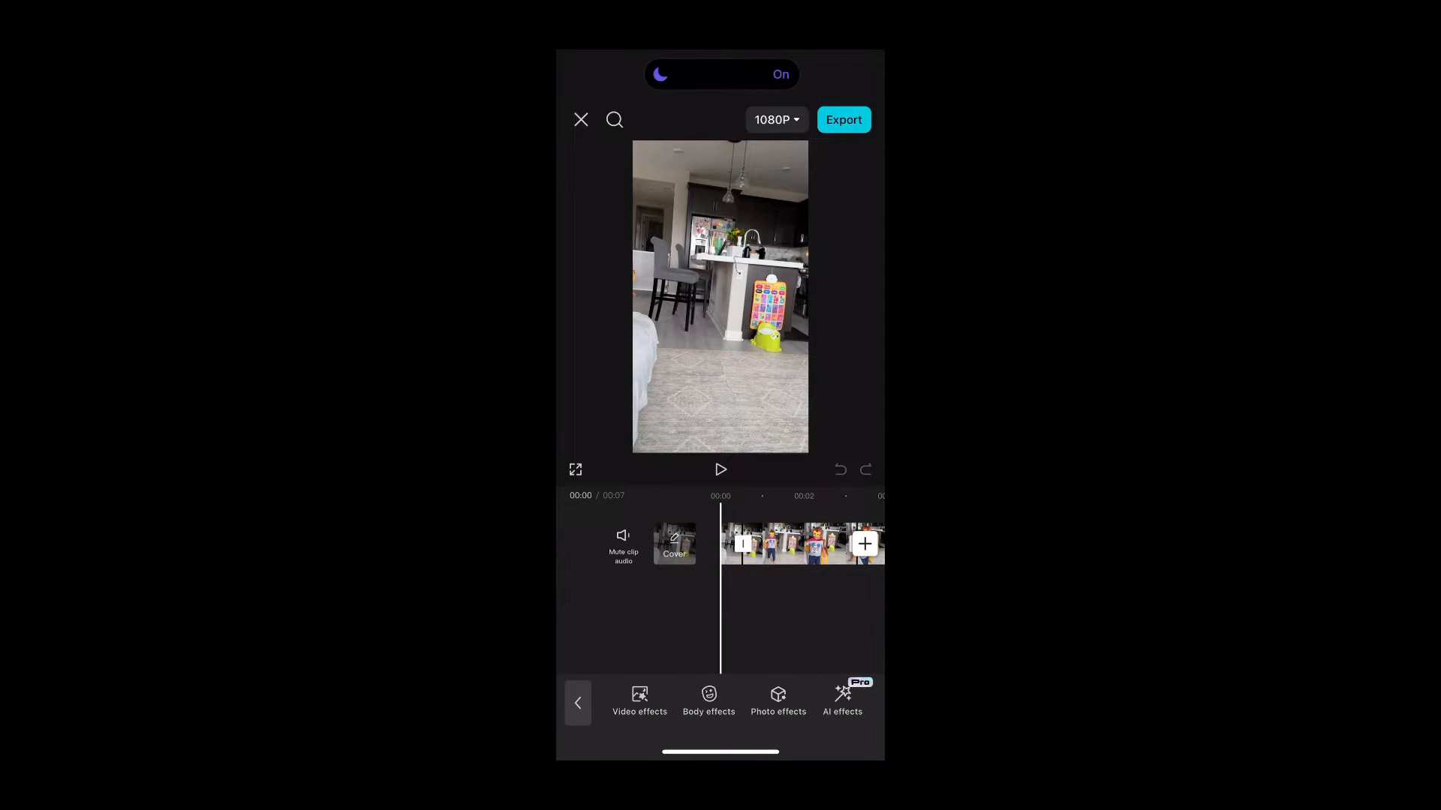
Apply the Graffiti Flow video effect to the kitchen clip
left_click(614, 119)
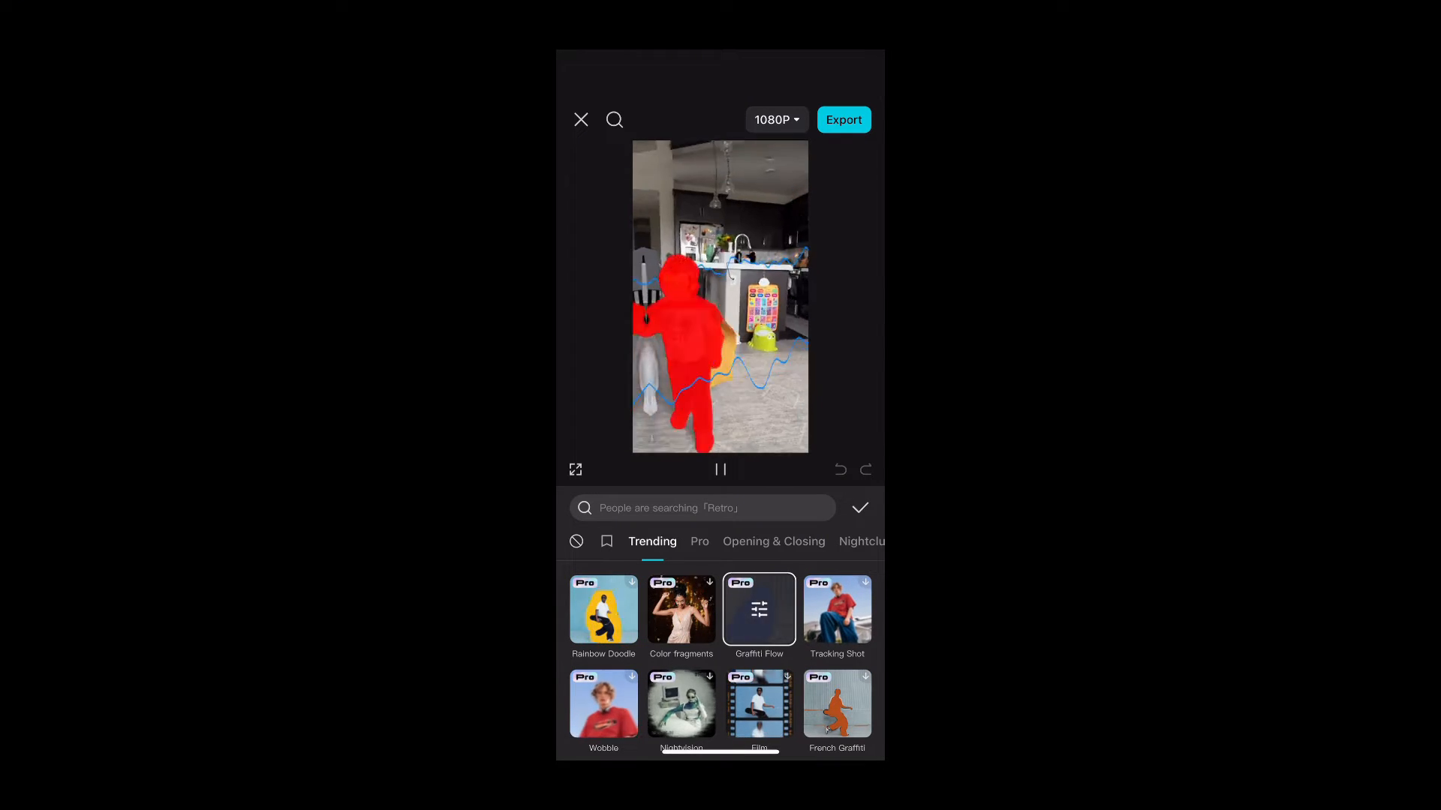
left_click(720, 470)
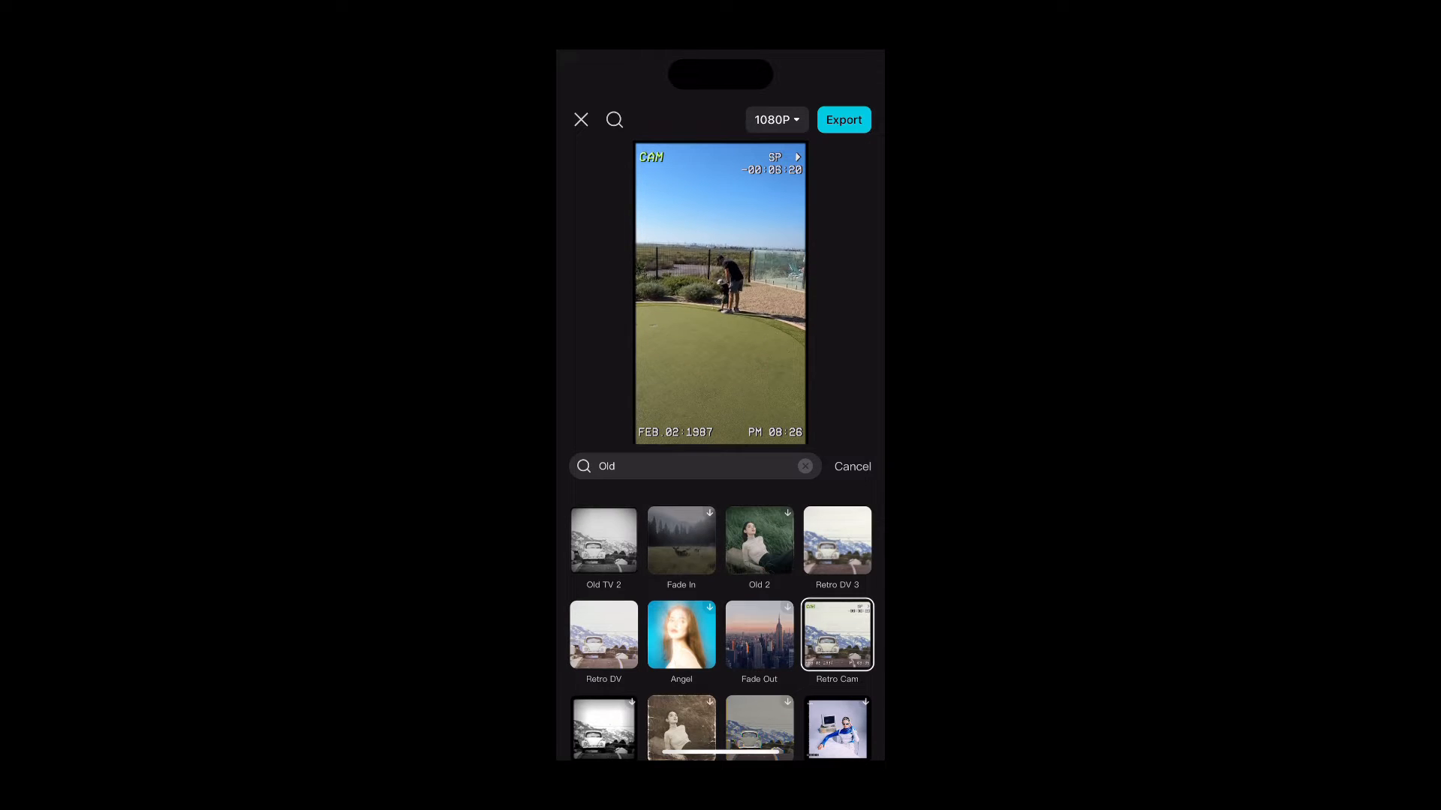
Apply the black-and-white old film filter to the putting-green clip
left_click(603, 729)
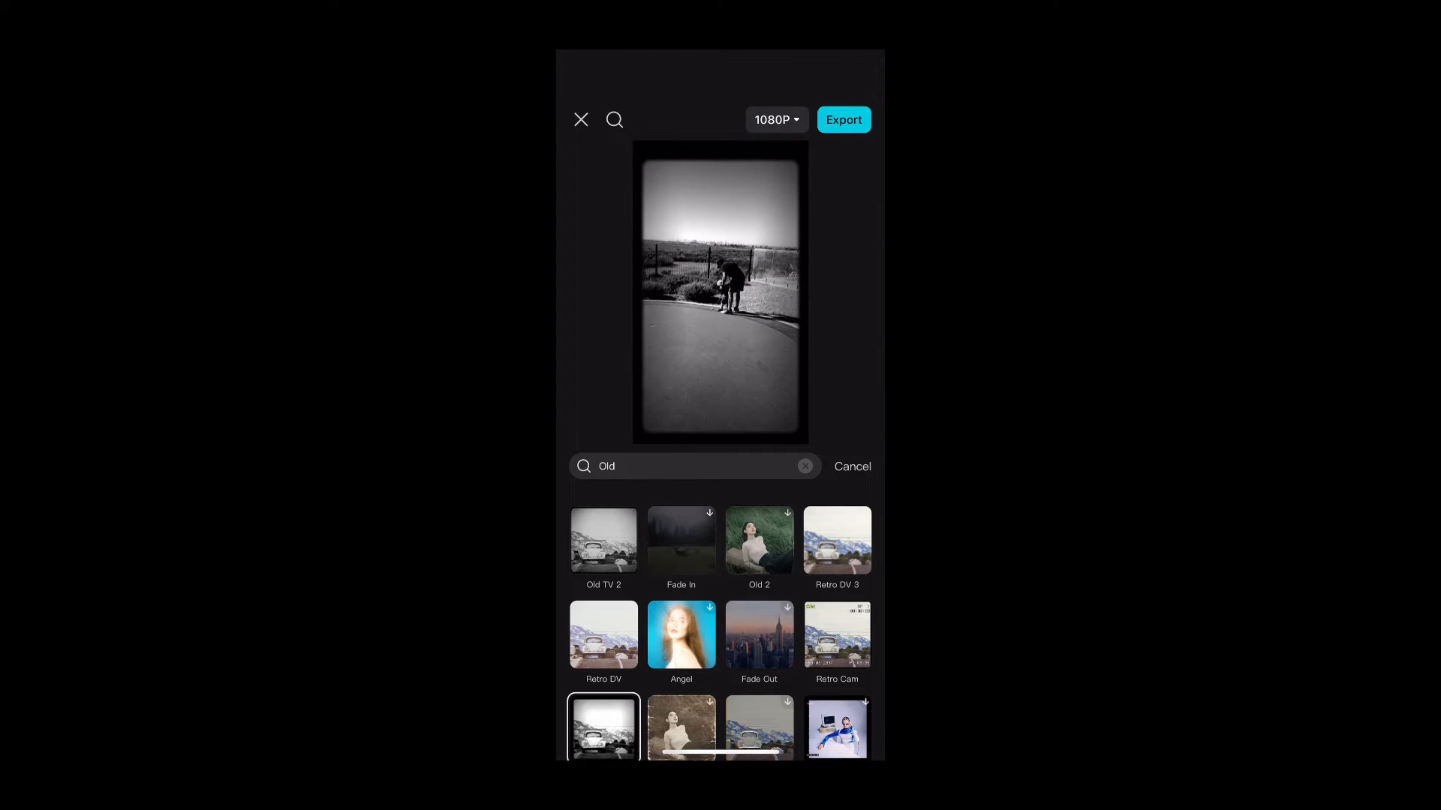
left_click(681, 728)
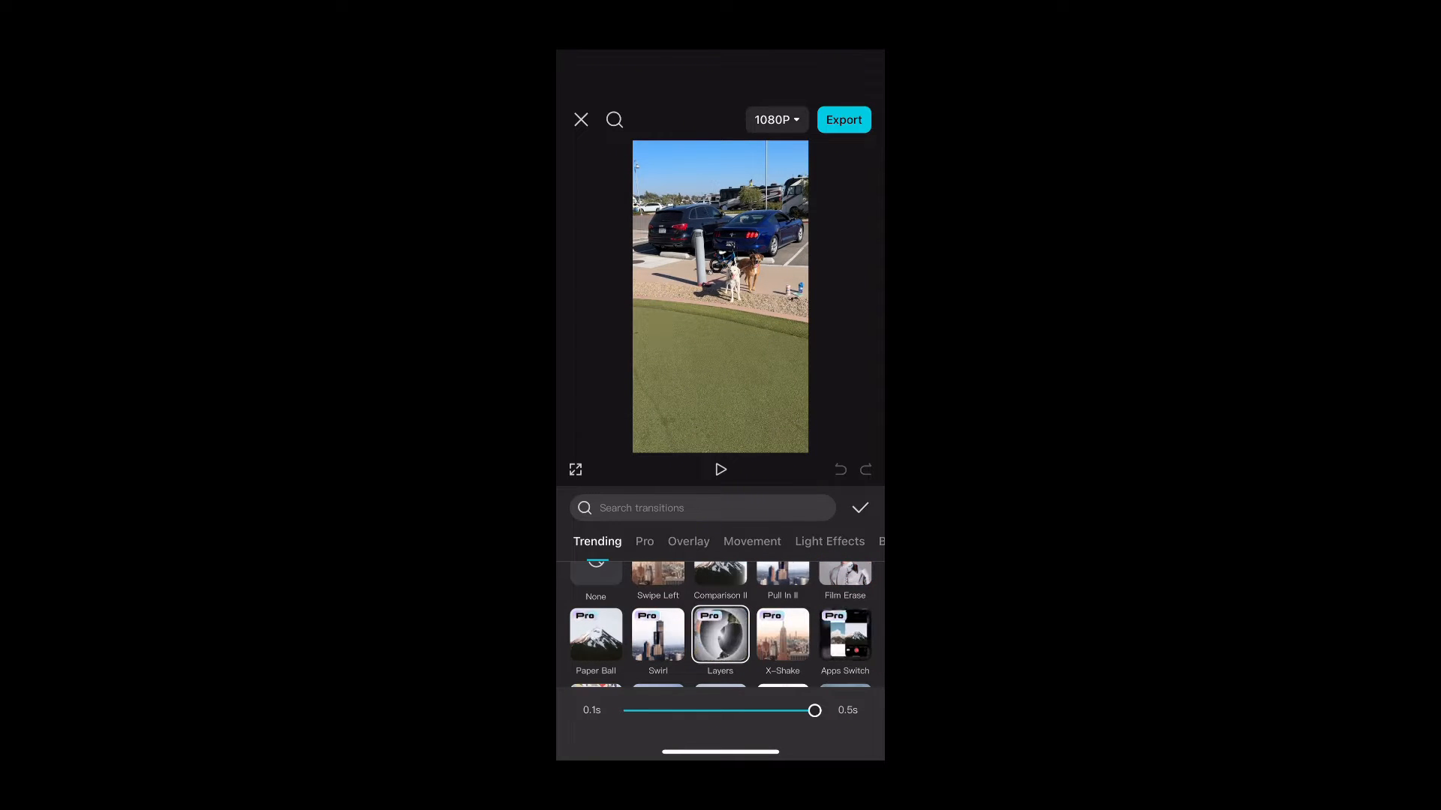
Set the transition into the parking-lot clip to Swirl
left_click(657, 634)
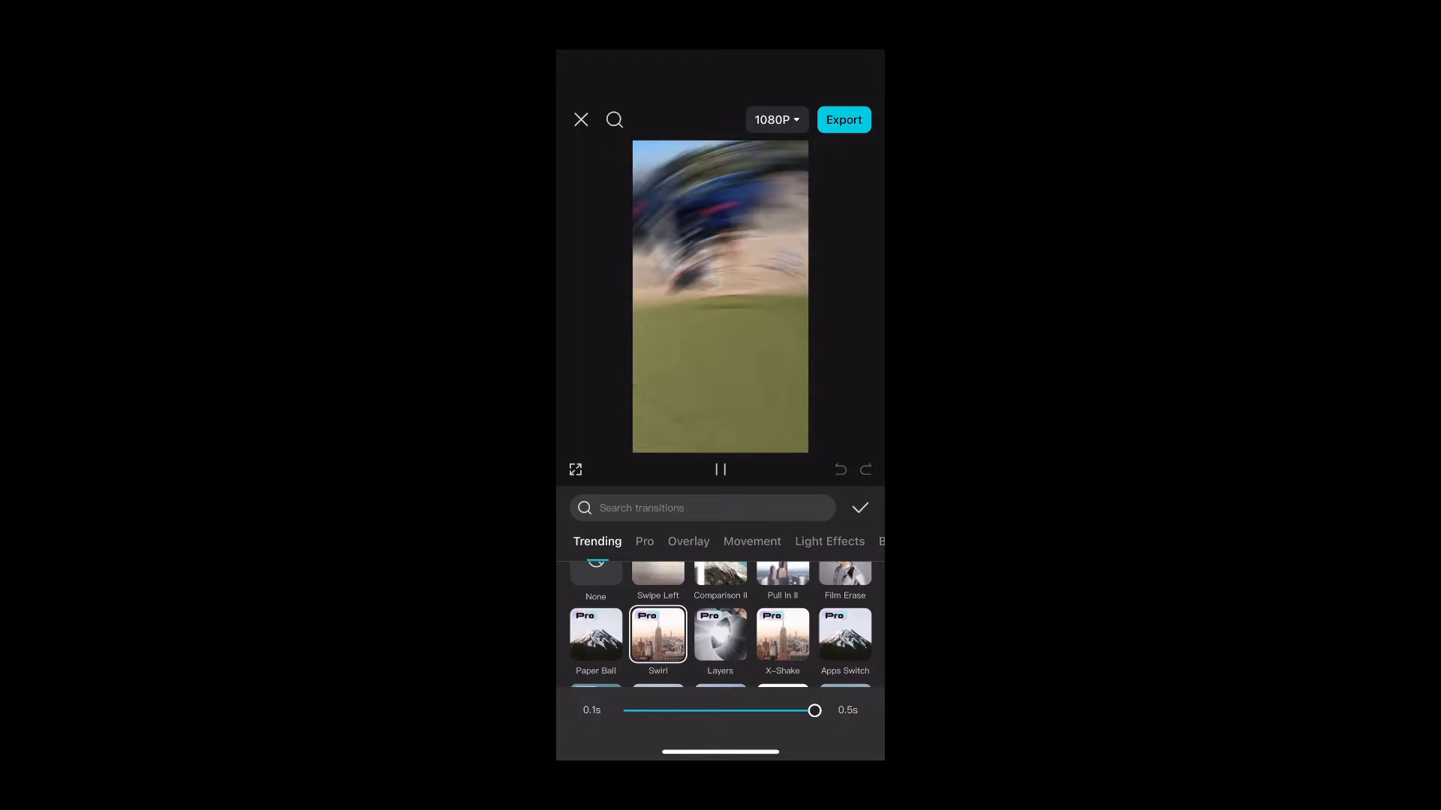
left_click(844, 573)
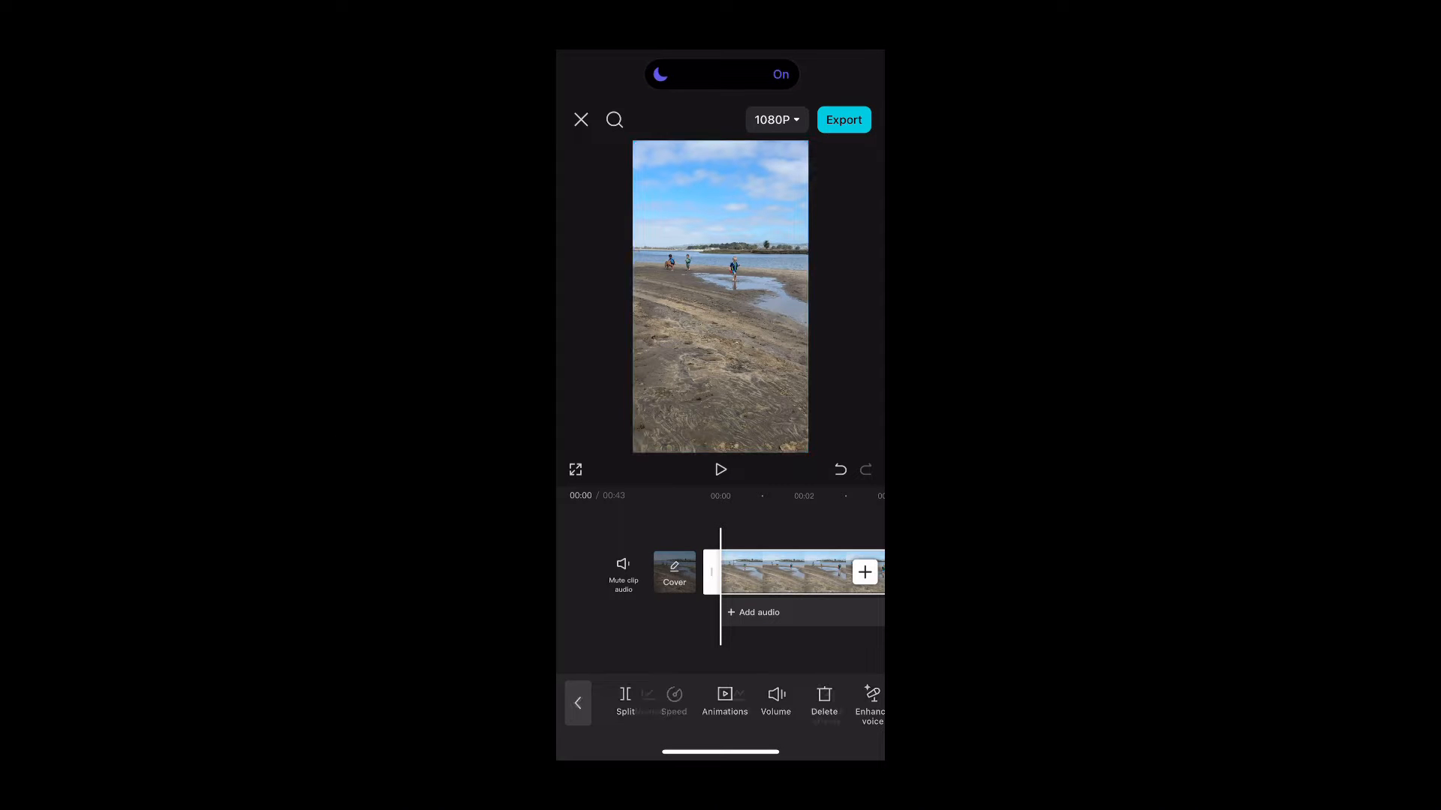
Apply Reverse to the beach clip from the clip toolbar
left_click(674, 698)
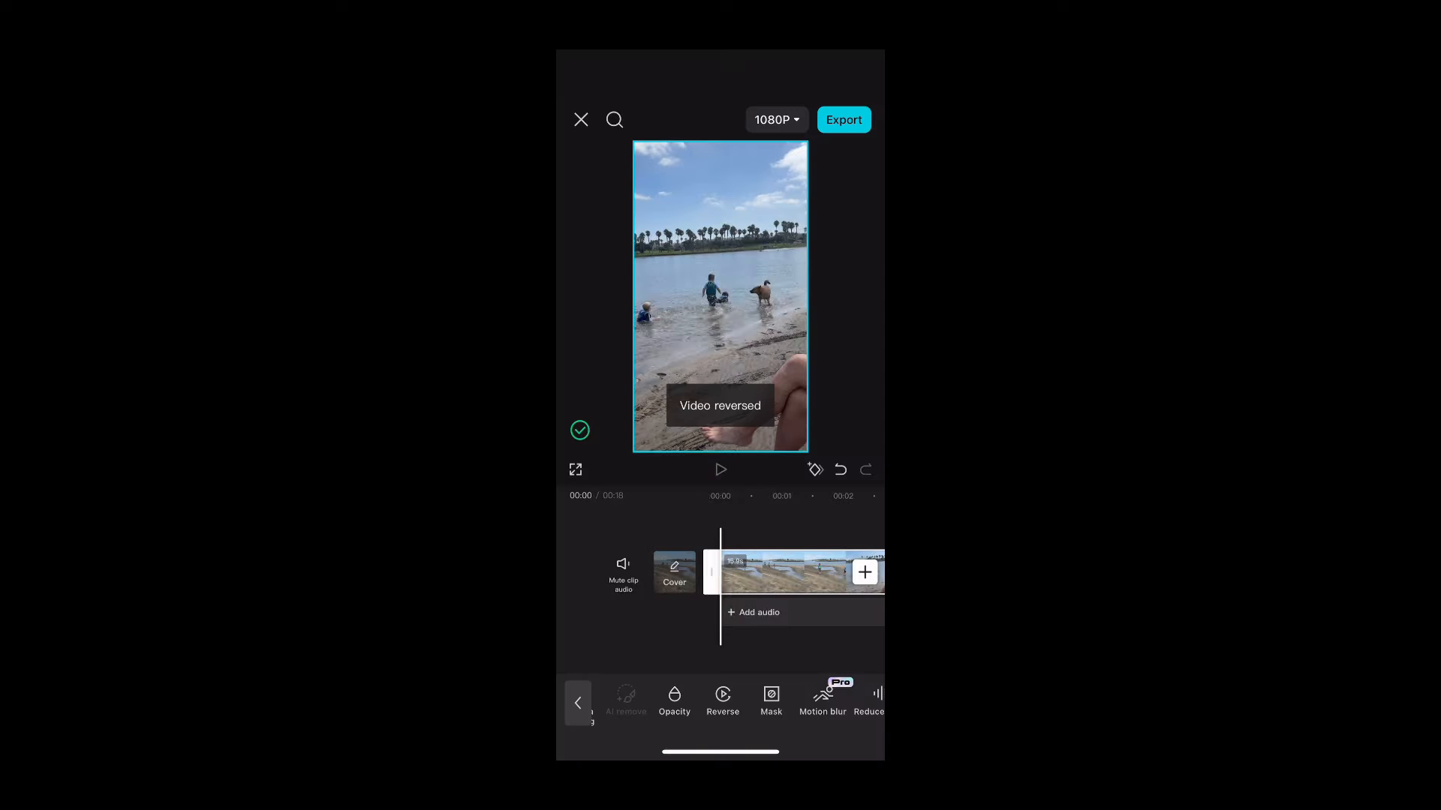
left_click(721, 470)
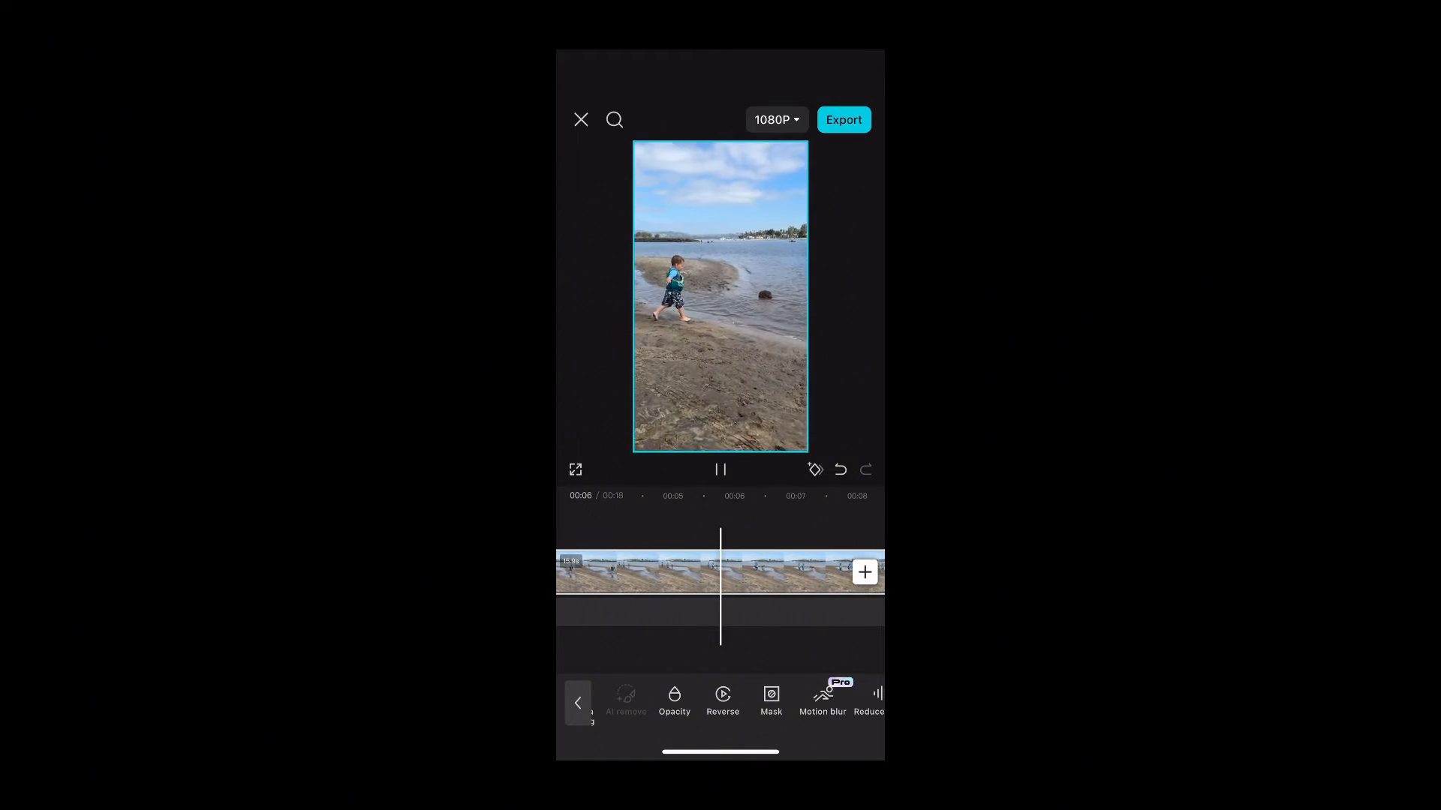
left_click(720, 470)
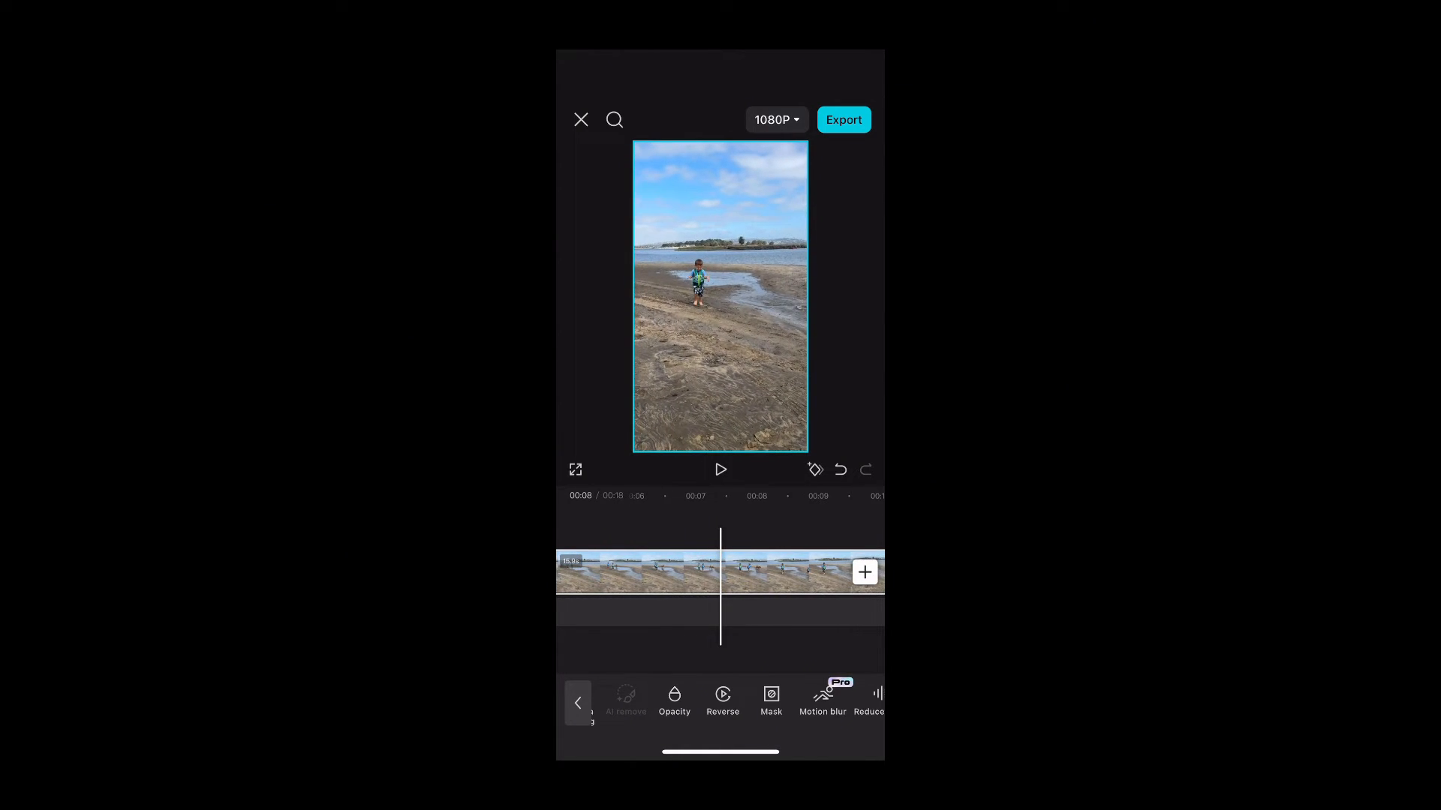